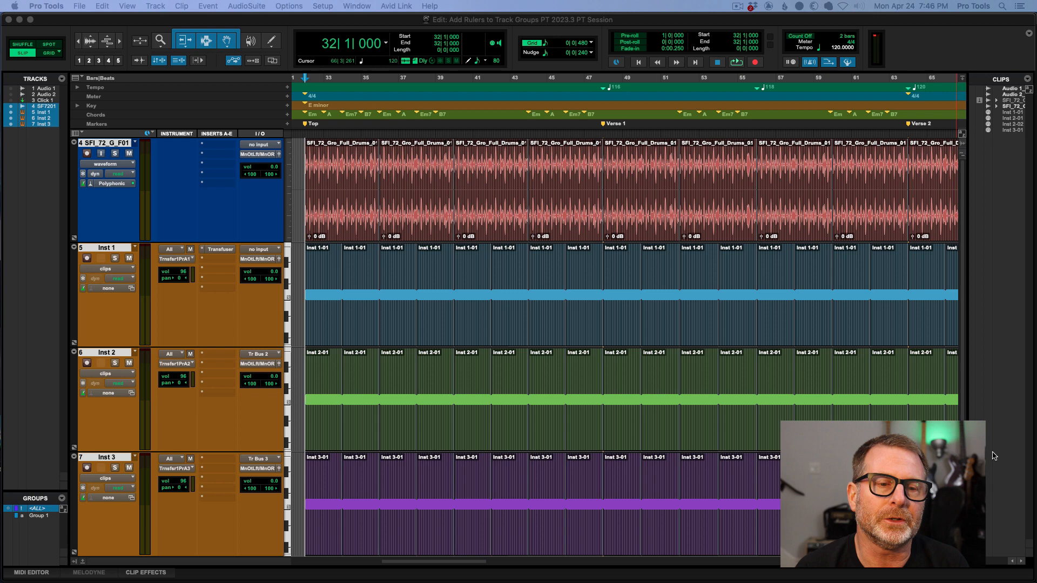
mouse_move(993, 487)
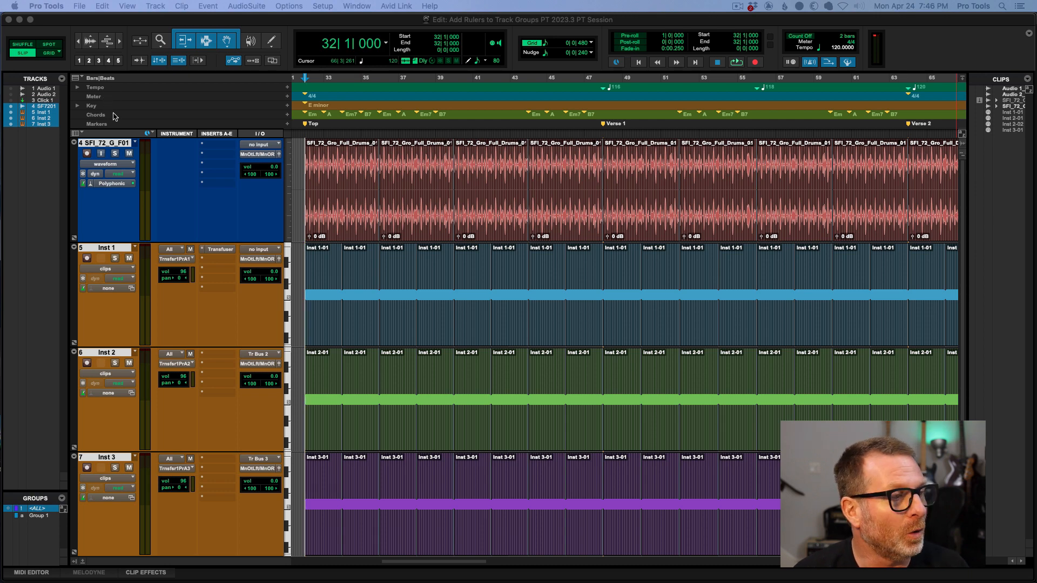
mouse_move(132, 129)
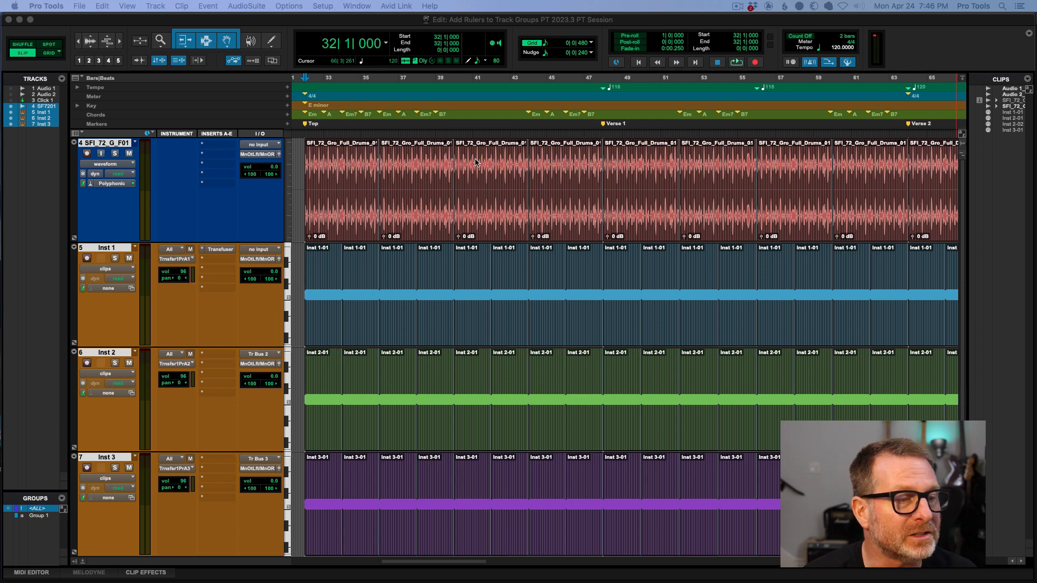
Select bars 40–44 across all grouped tracks and switch the edit mode to Shuffle.
click(486, 192)
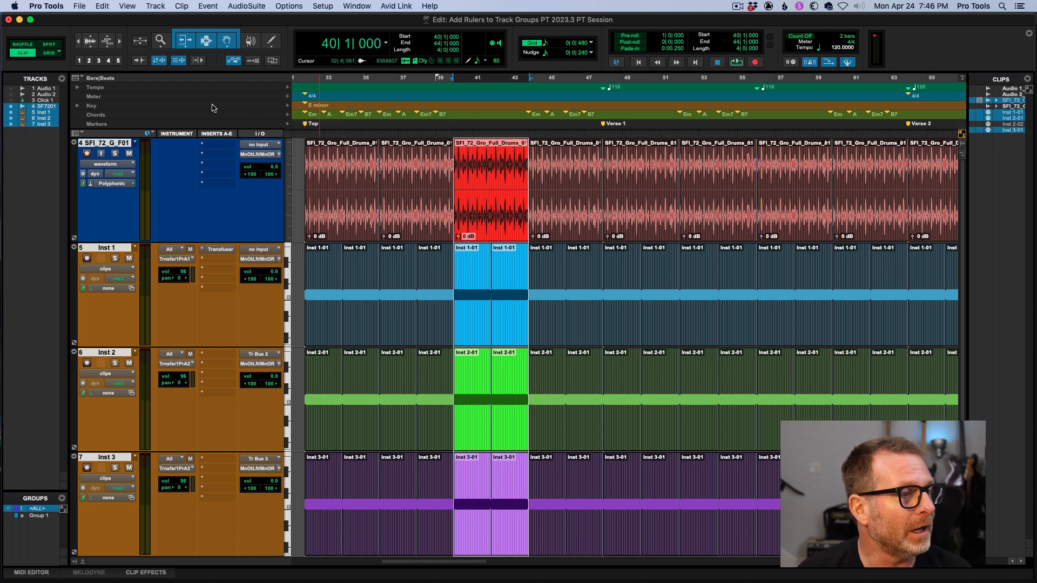
click(22, 45)
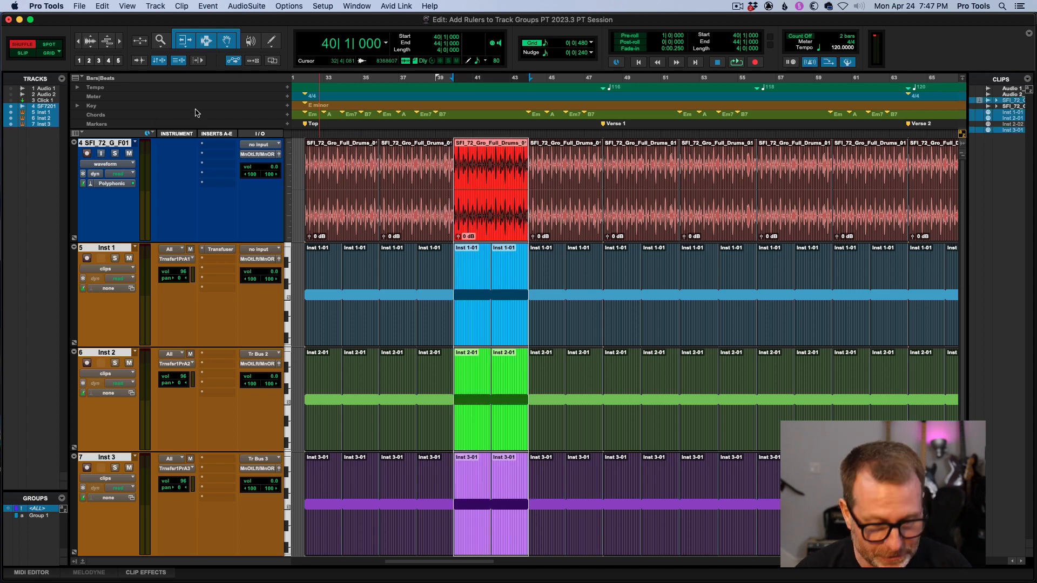
mouse_move(466, 76)
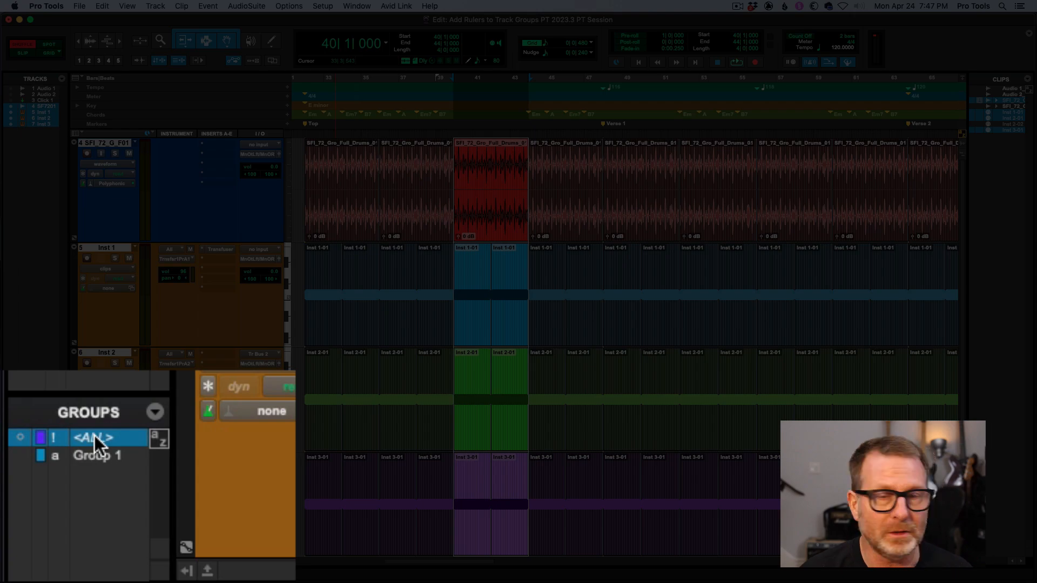
Open the Modify Groups dialog for the ALL group and click an option inside it.
right_click(92, 437)
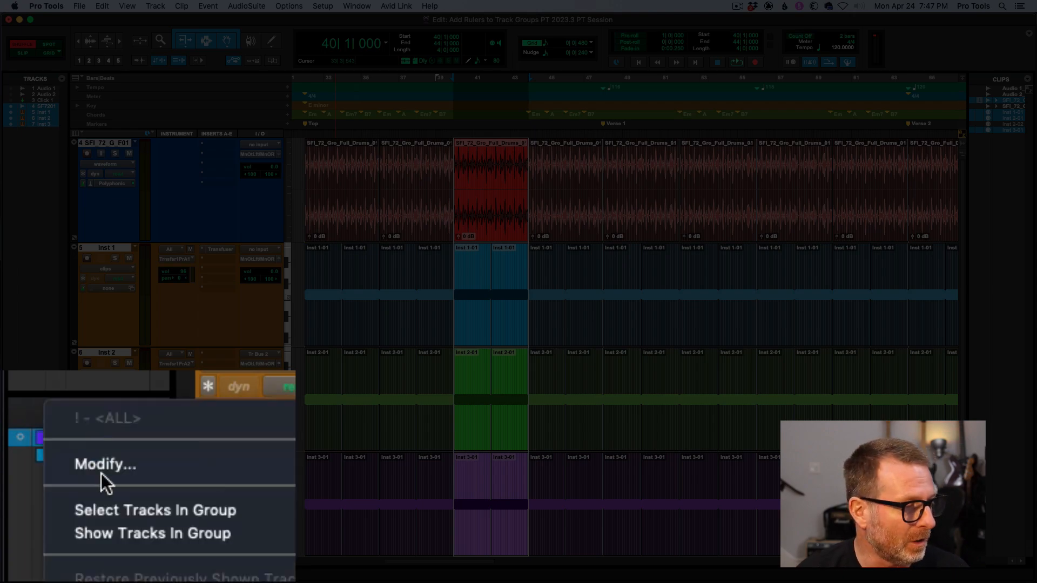
click(105, 463)
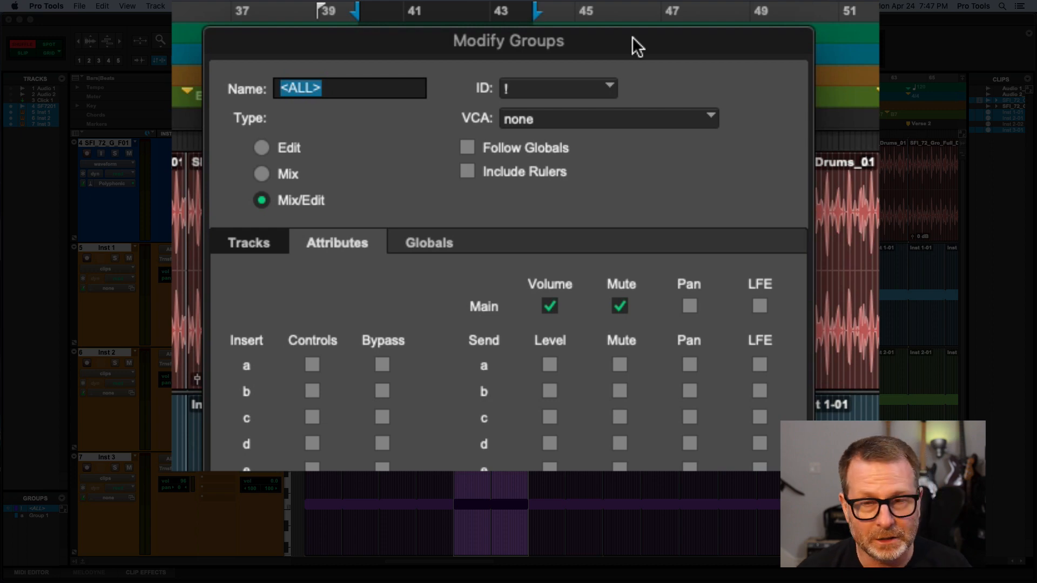
click(467, 171)
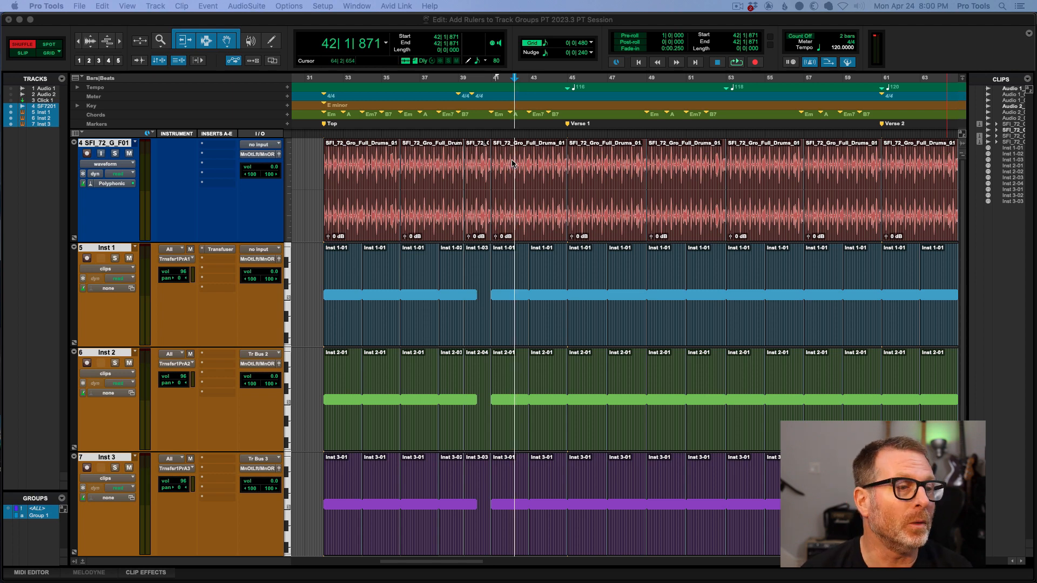
click(445, 153)
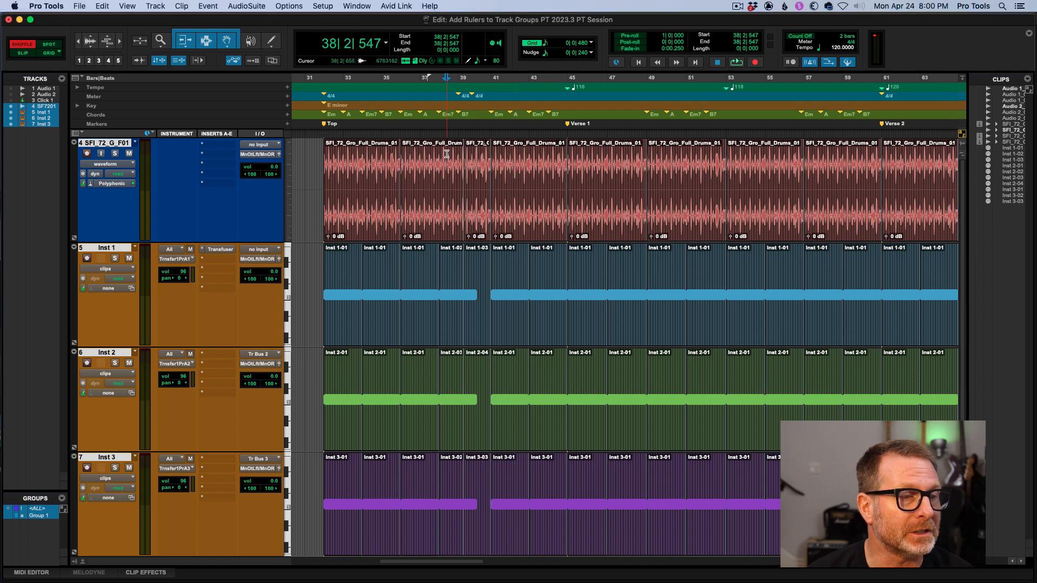
click(35, 505)
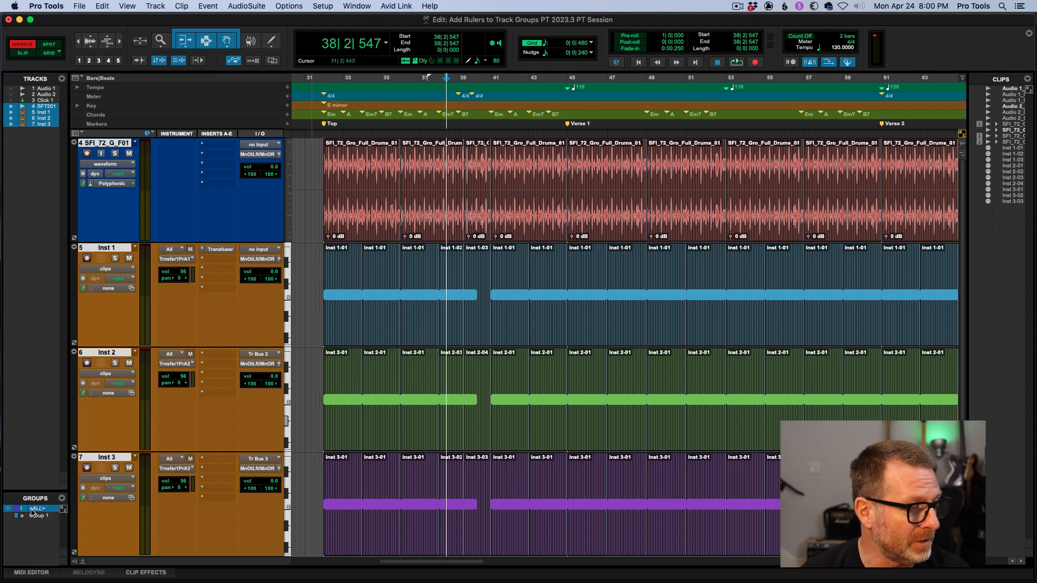
double_click(38, 507)
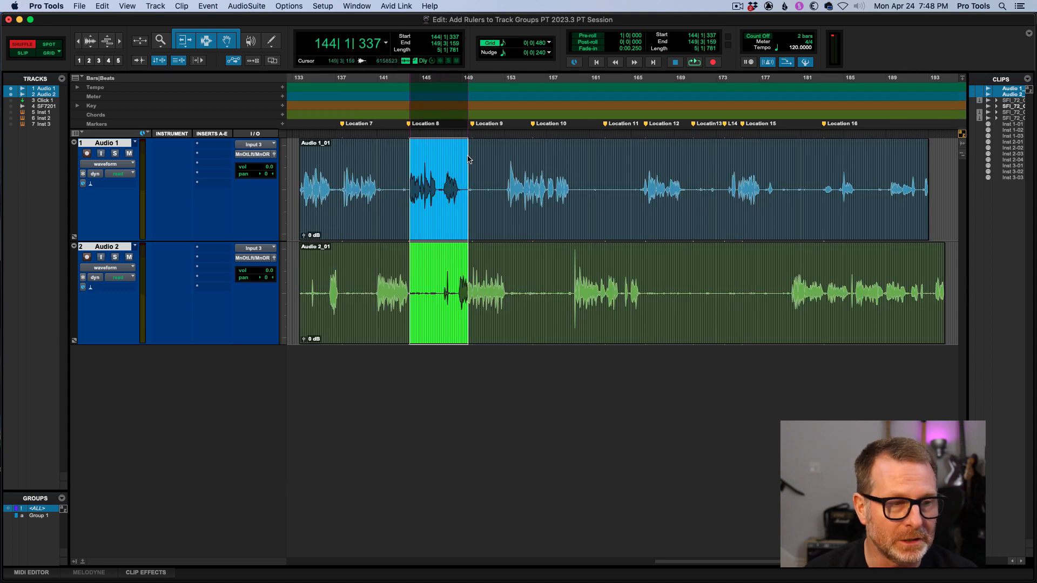
Select bars 144–149 across the Audio 1 and Audio 2 tracks.
click(452, 126)
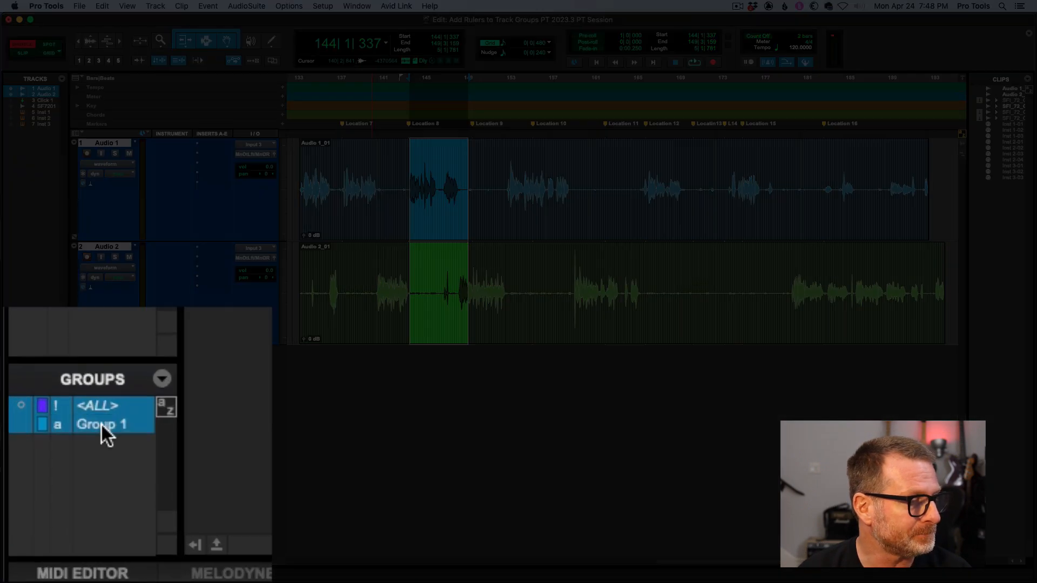
Open Group 1 in Modify Groups and view its member tracks, only Click 1.
double_click(101, 424)
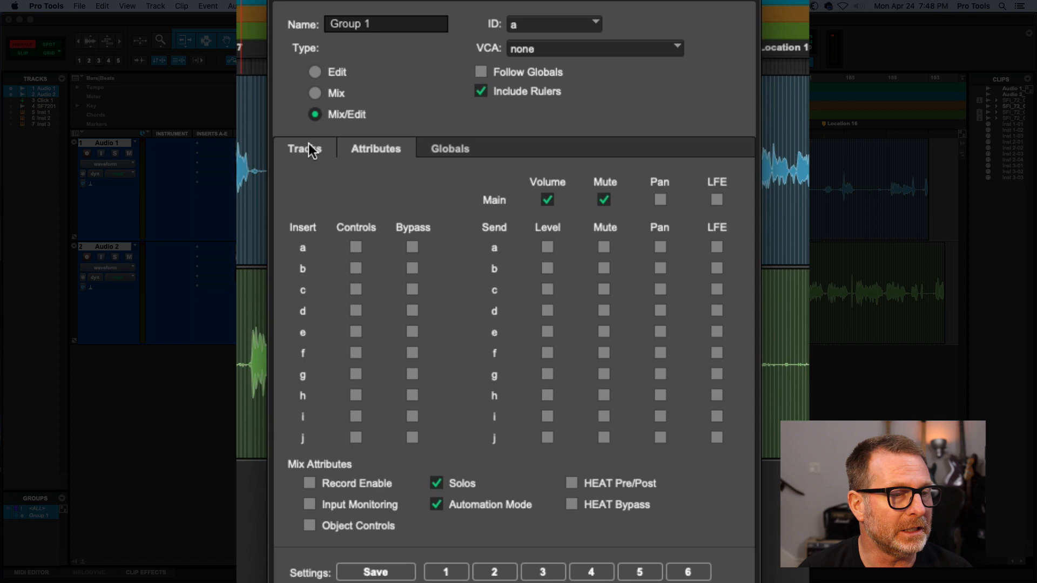
click(304, 148)
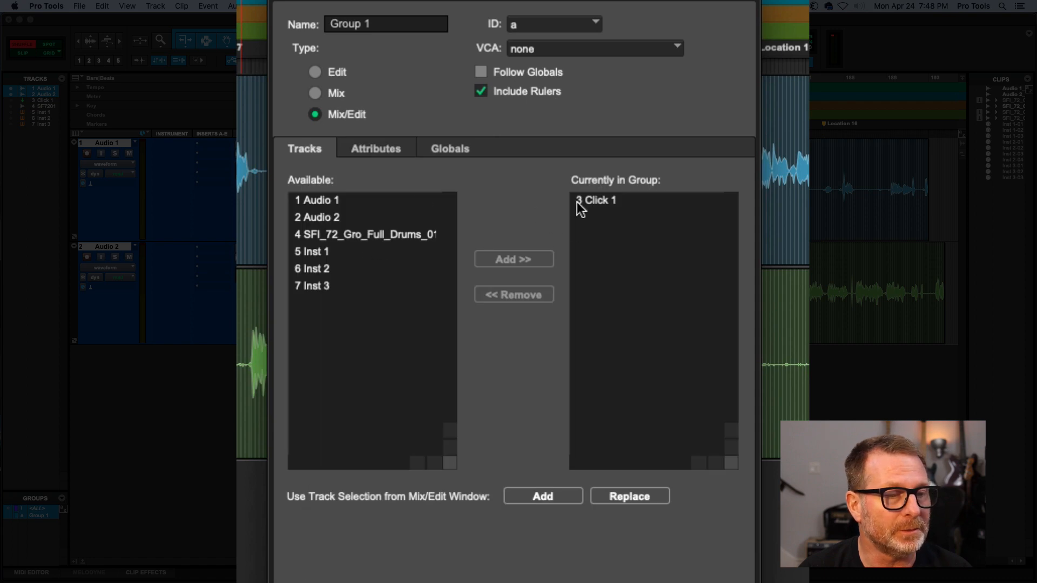